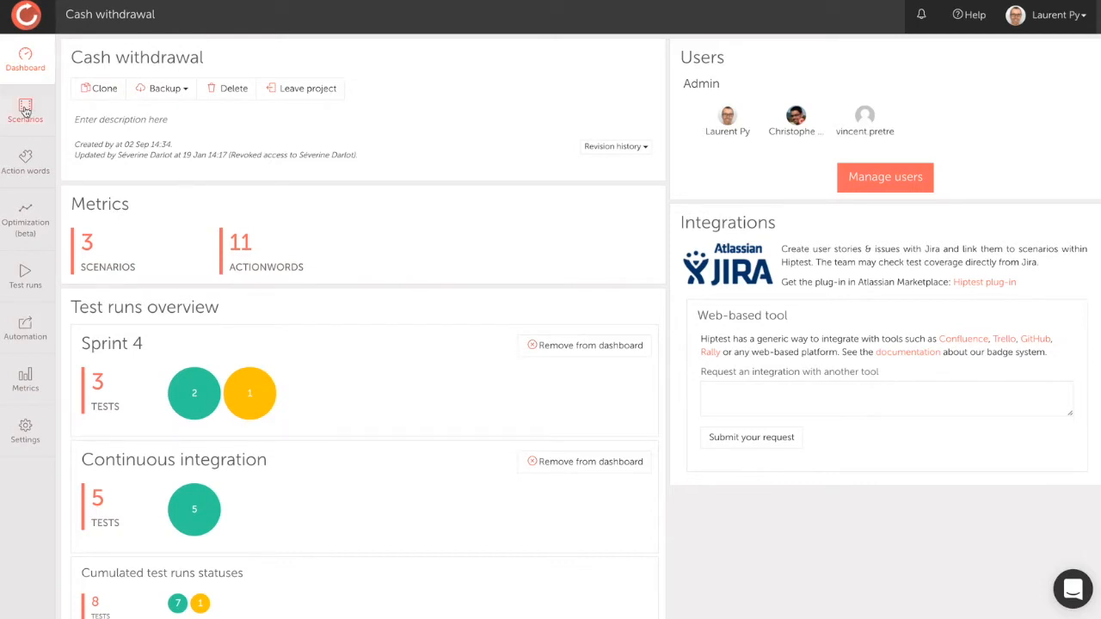
Step: Open the Cash withdrawal project's scenarios from the sidebar
{"action": "left_click", "coordinate": [24, 110]}
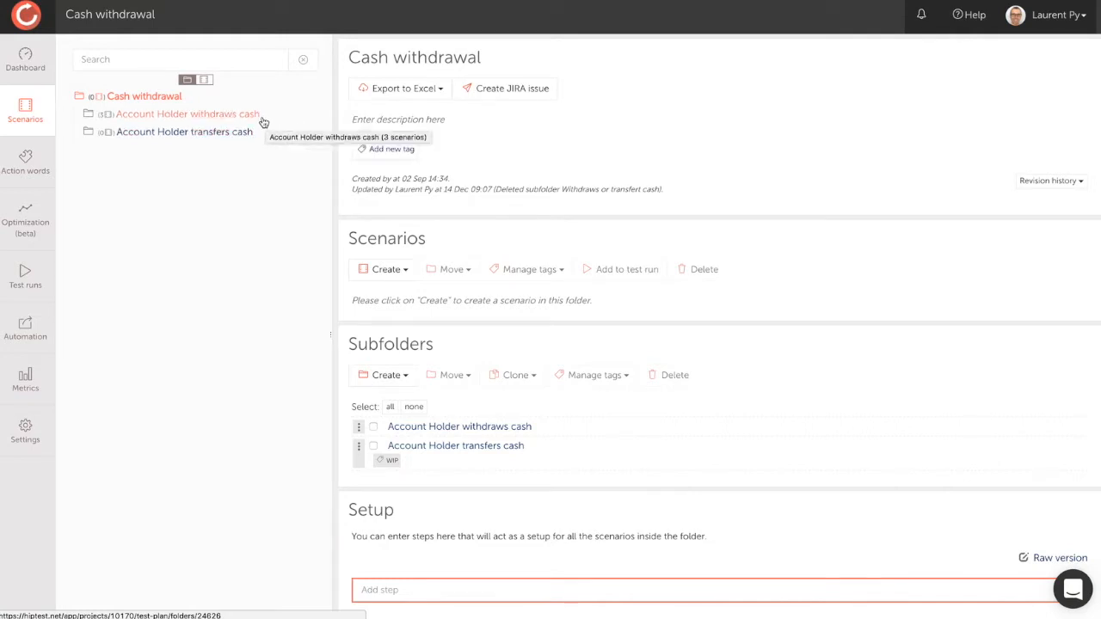
Step: Open the 'Account Holder withdraws cash' folder to list its three scenarios
{"action": "left_click", "coordinate": [188, 114]}
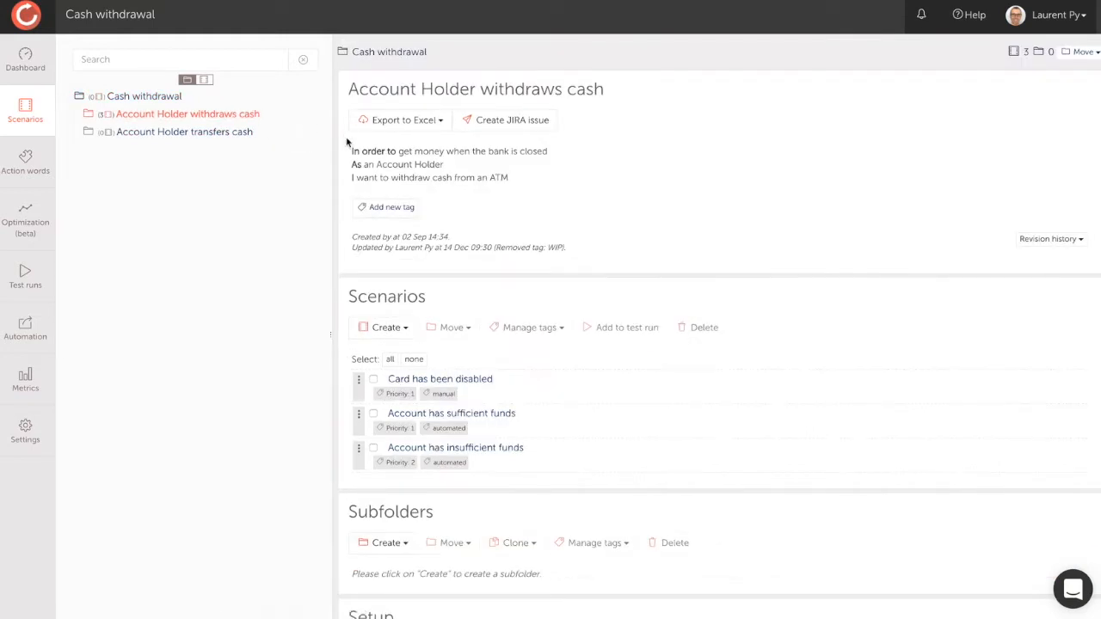
{"action": "mouse_move", "coordinate": [440, 208]}
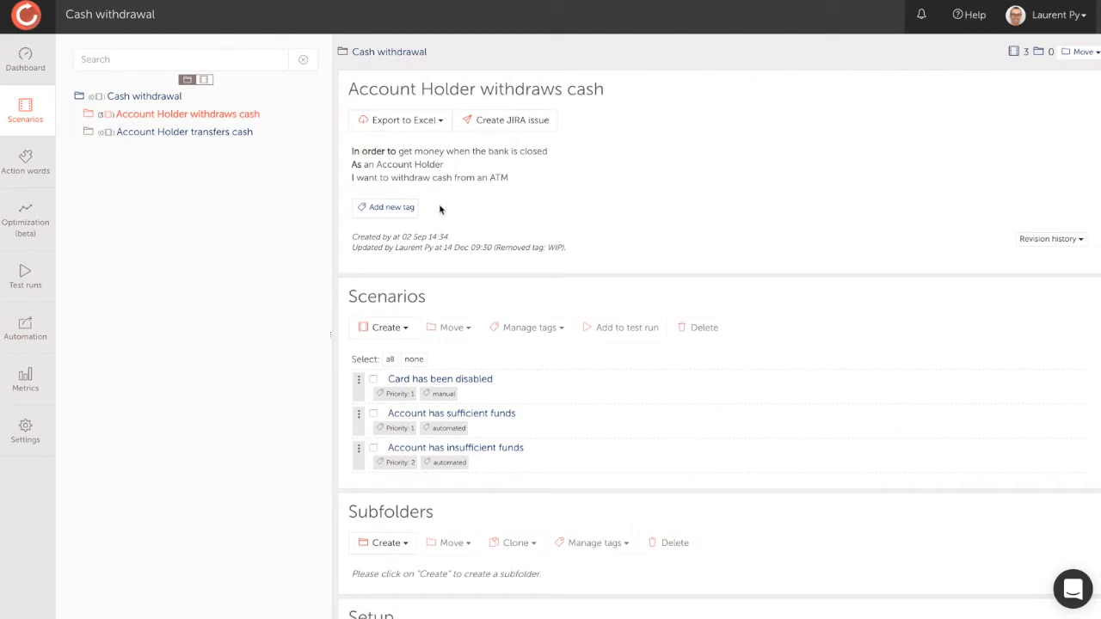
{"action": "mouse_move", "coordinate": [489, 351]}
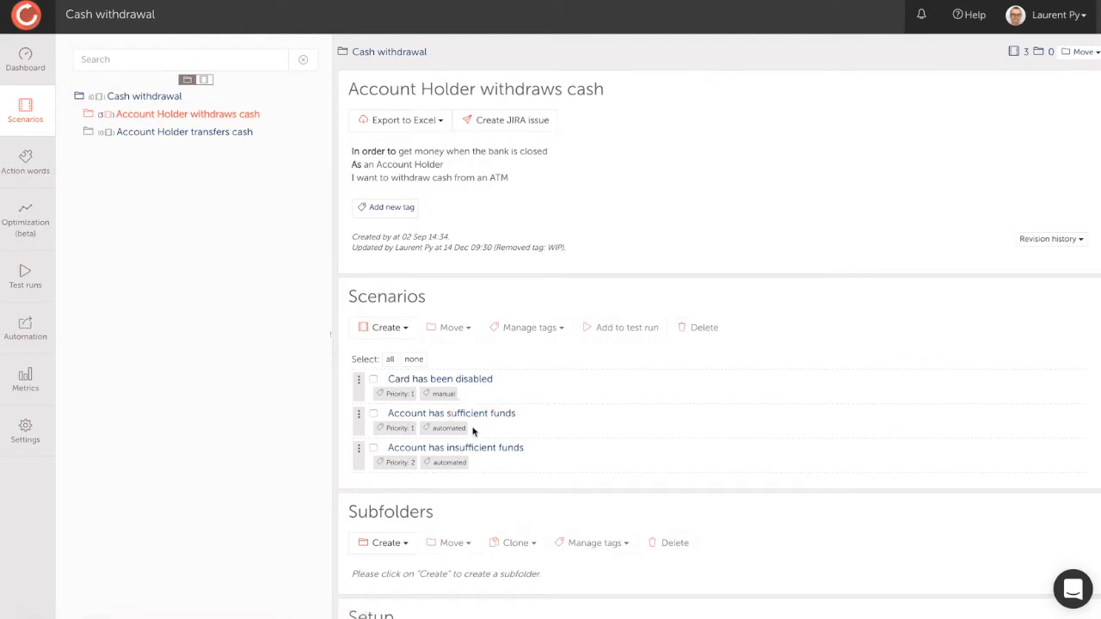
{"action": "mouse_move", "coordinate": [472, 450]}
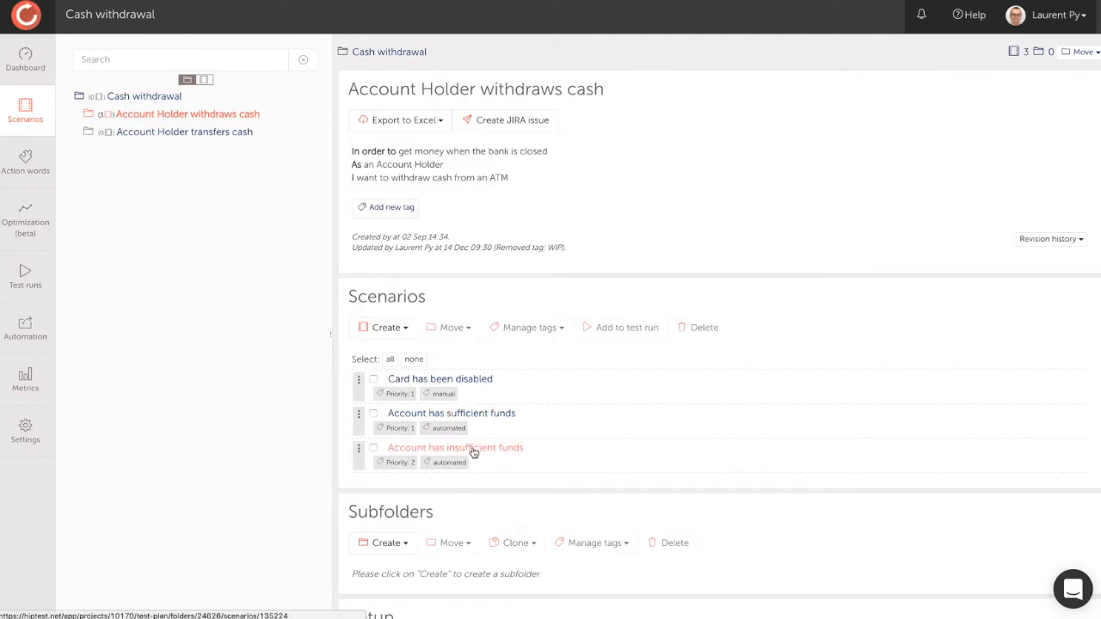
Step: Add the step 'the card should be returned' to 'Account has insufficient funds'
{"action": "left_click", "coordinate": [455, 447]}
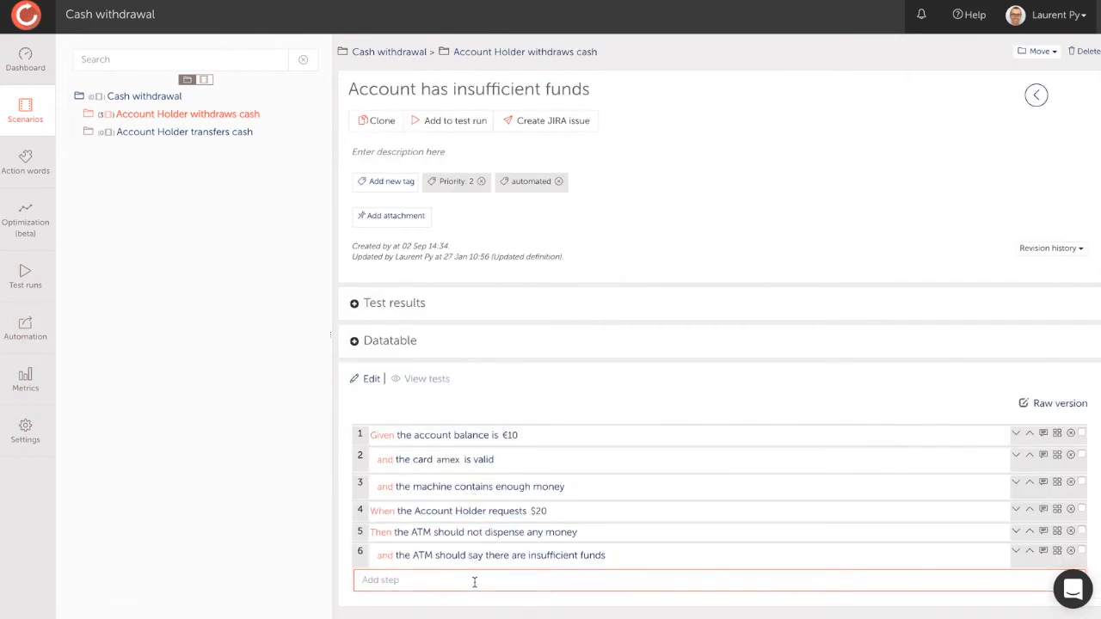
{"action": "left_click", "coordinate": [475, 581]}
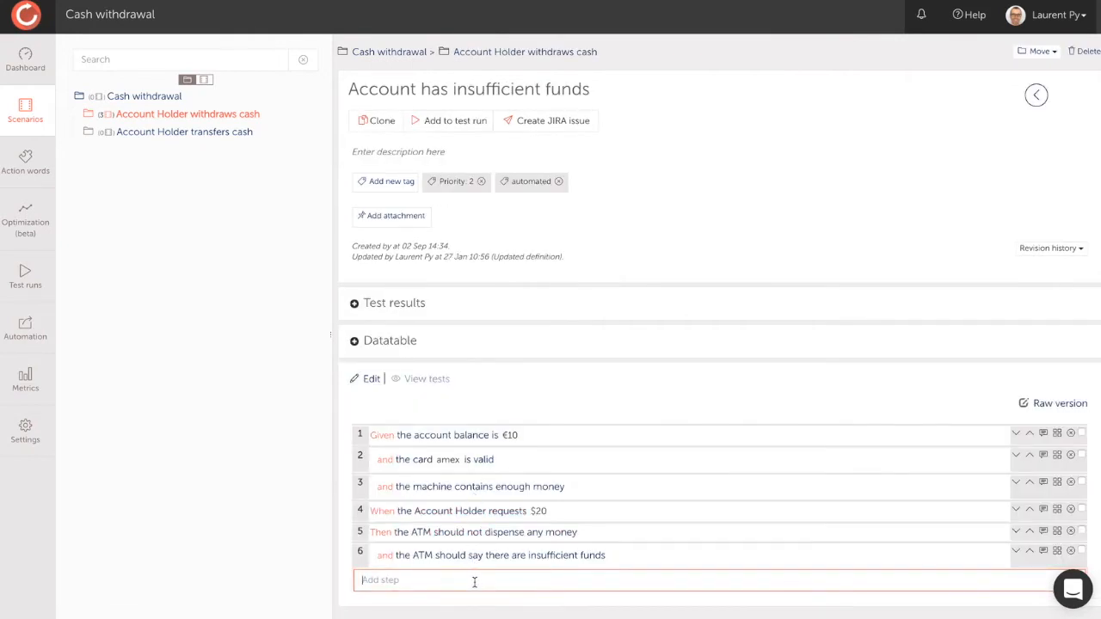
{"action": "type", "text": "card"}
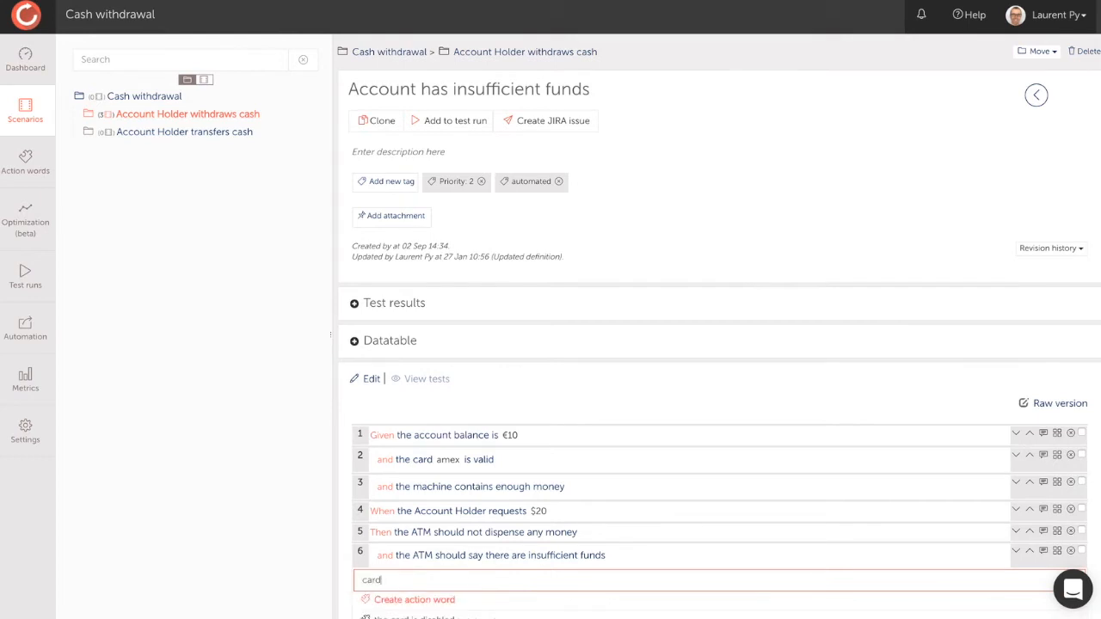
{"action": "type", "text": "sh"}
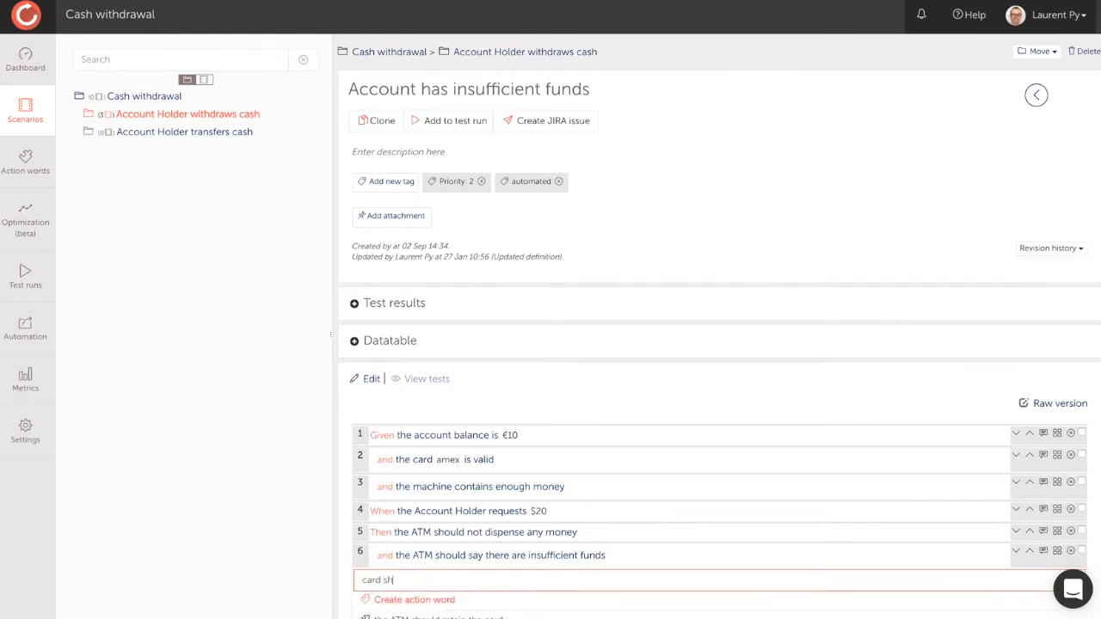
{"action": "scroll", "scroll_direction": "down", "scroll_amount": 3}
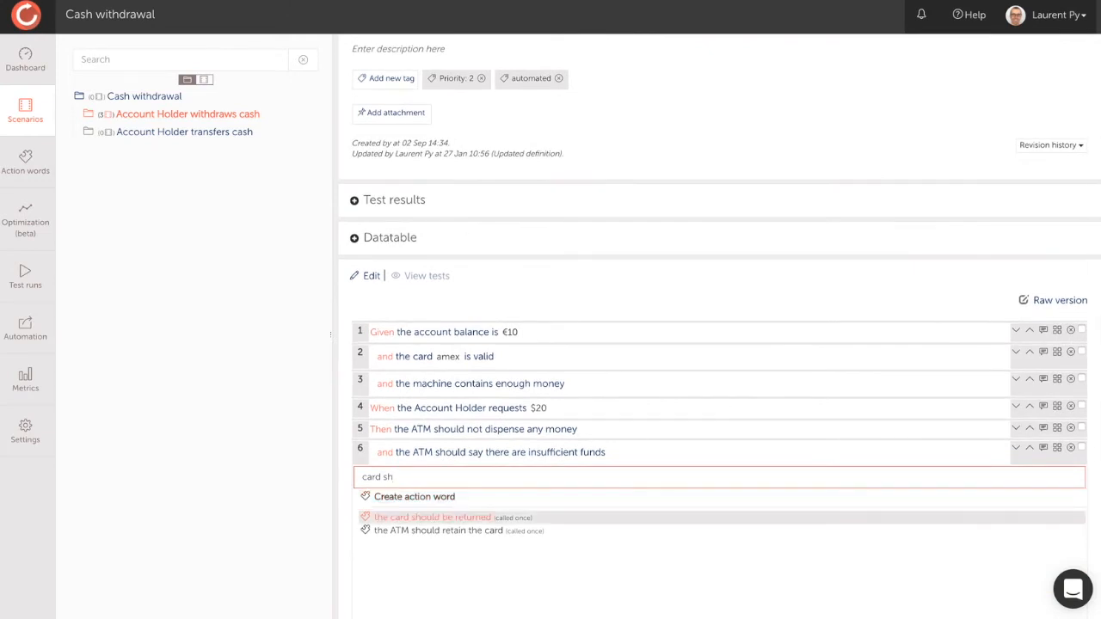
{"action": "left_click", "coordinate": [432, 517]}
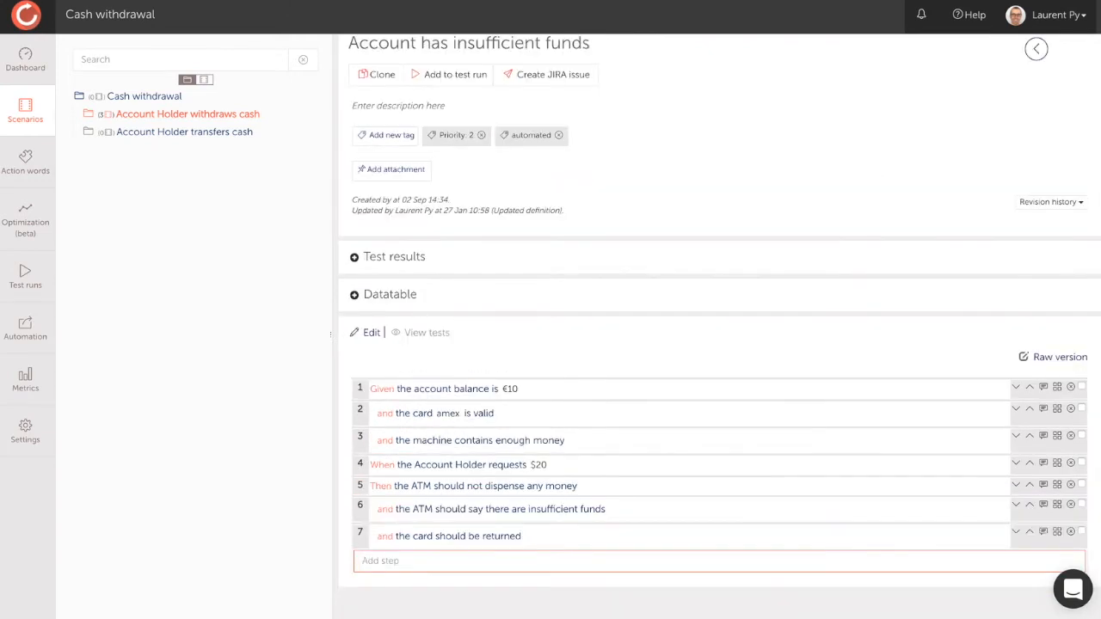
{"action": "mouse_move", "coordinate": [477, 586]}
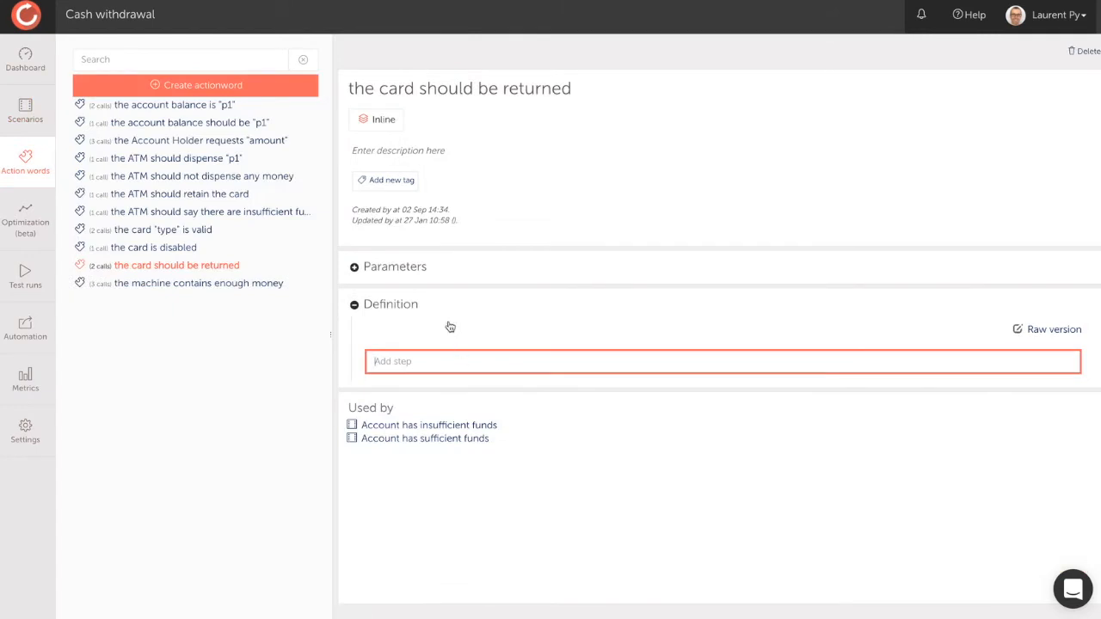
Step: Check the action word's parameters, then add the scenario to the Sprint 4 test run
{"action": "left_click", "coordinate": [353, 266]}
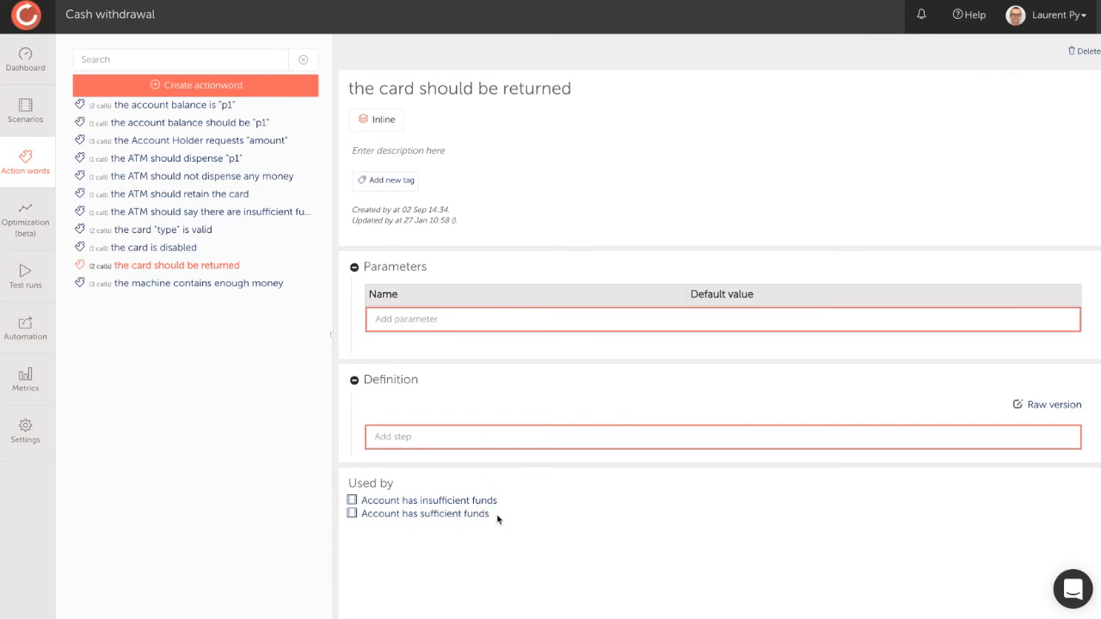
{"action": "left_click", "coordinate": [428, 499]}
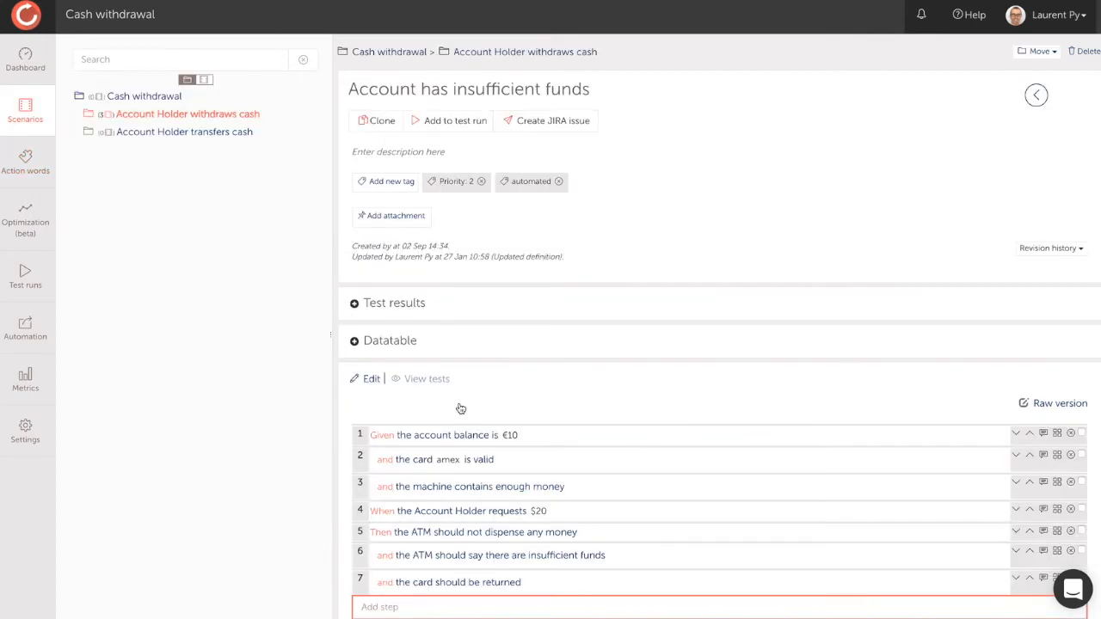
{"action": "mouse_move", "coordinate": [437, 131]}
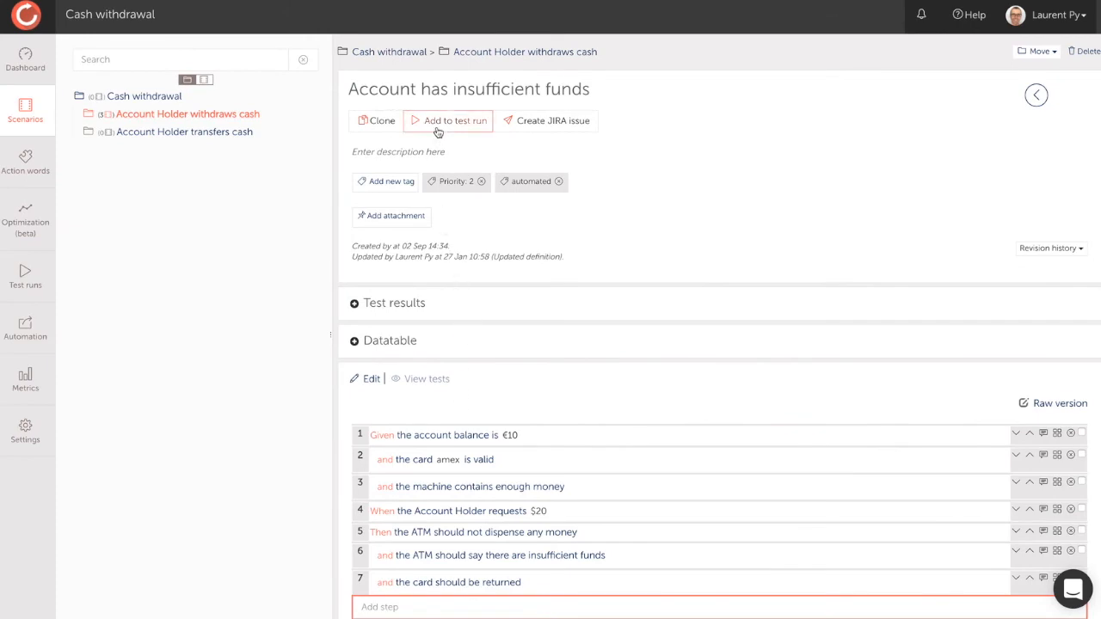
{"action": "left_click", "coordinate": [447, 121]}
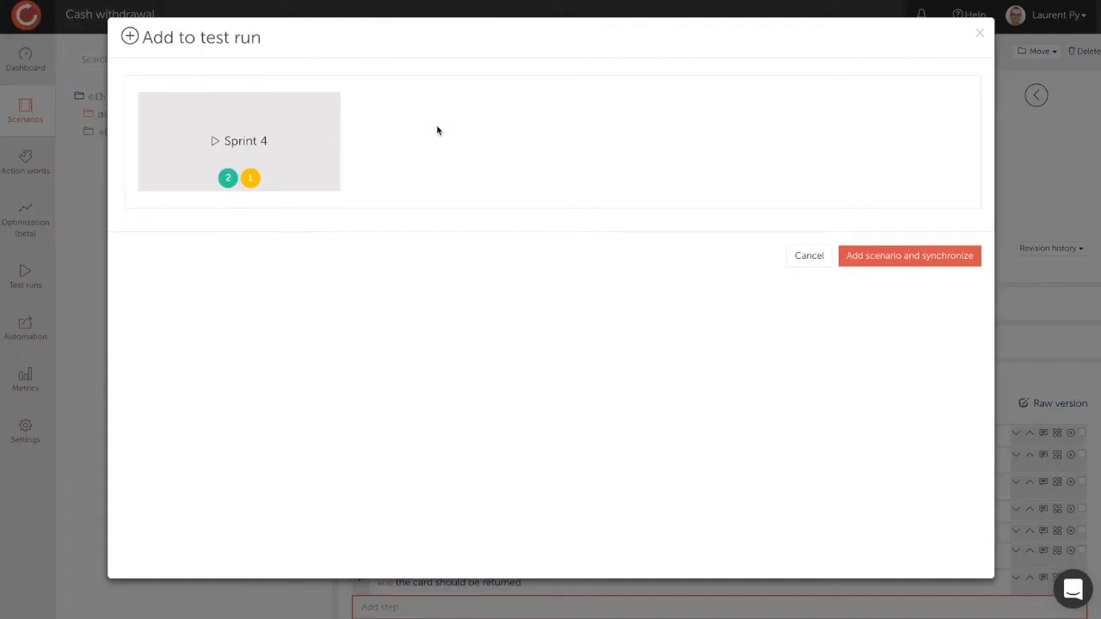
{"action": "left_click", "coordinate": [909, 256]}
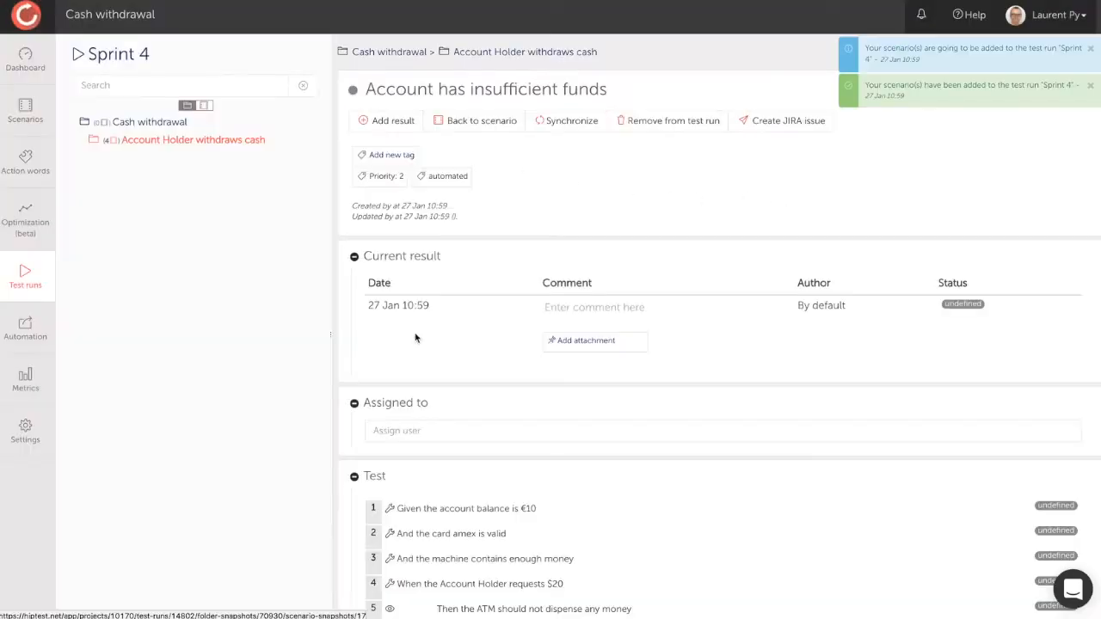
Step: Record the scenario as failed in Sprint 4, then view the automation export page
{"action": "left_click", "coordinate": [393, 121]}
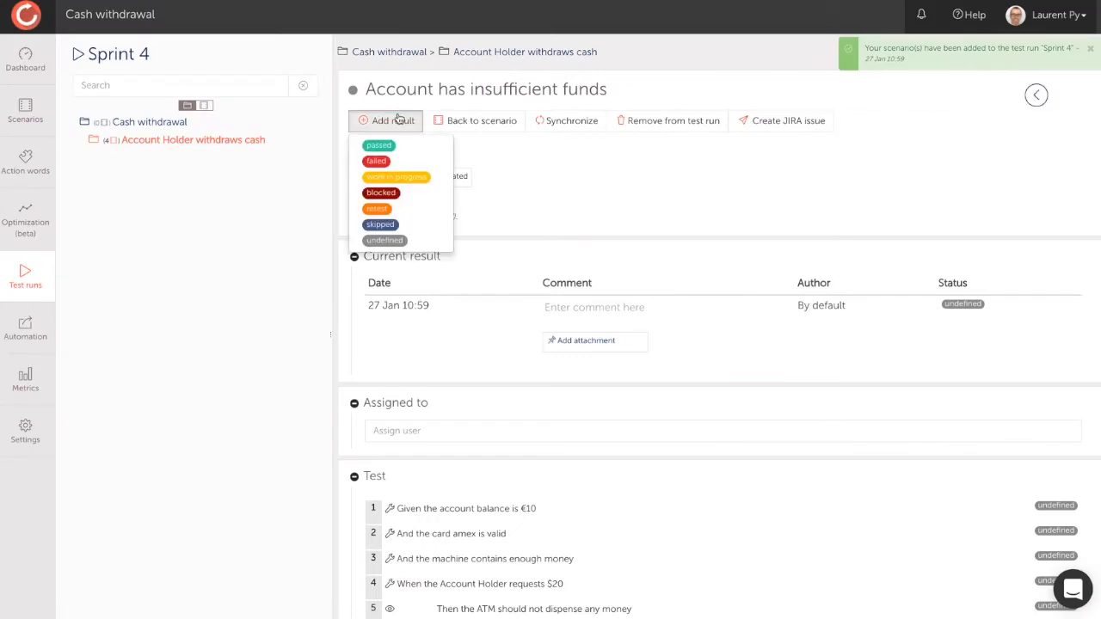
{"action": "left_click", "coordinate": [377, 161]}
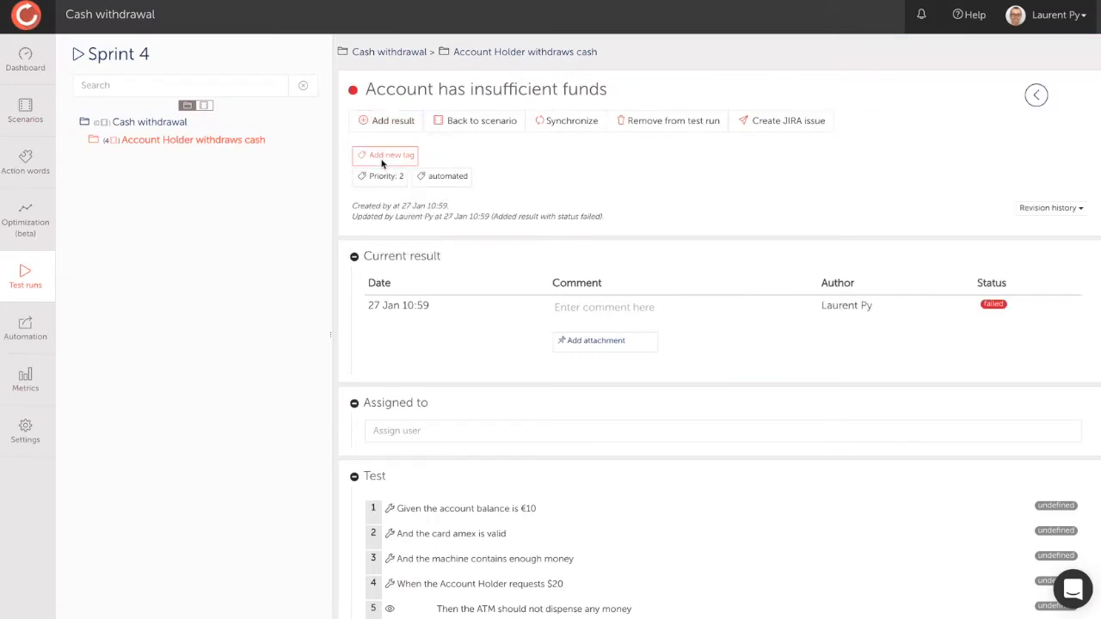
{"action": "left_click", "coordinate": [117, 54]}
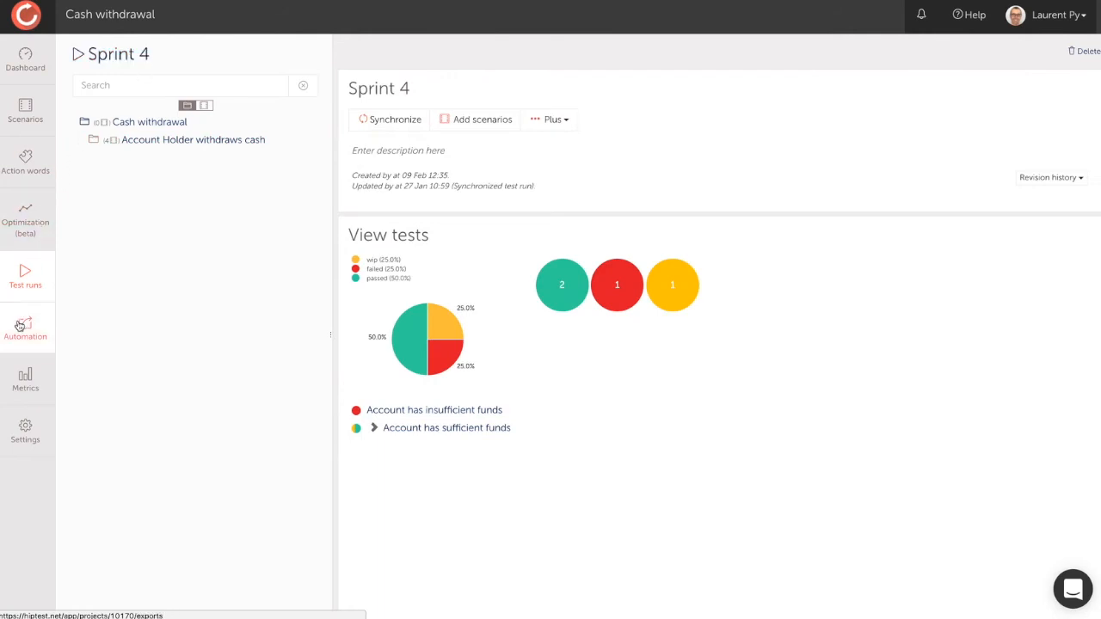
{"action": "left_click", "coordinate": [25, 326]}
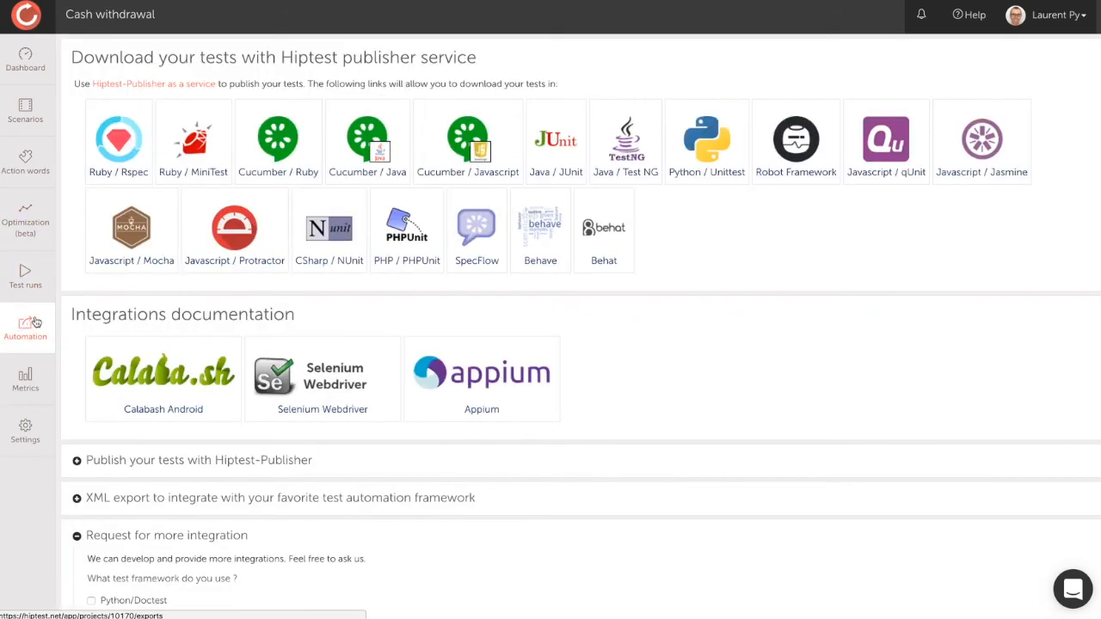